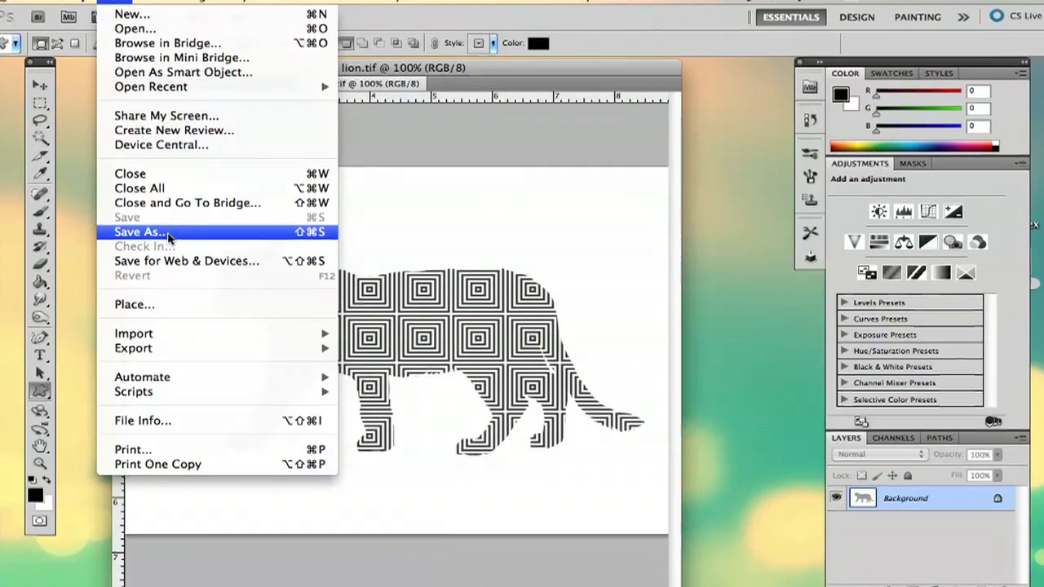
Bring up Save As for lion.tif and browse the format list away from TIFF.
click(139, 231)
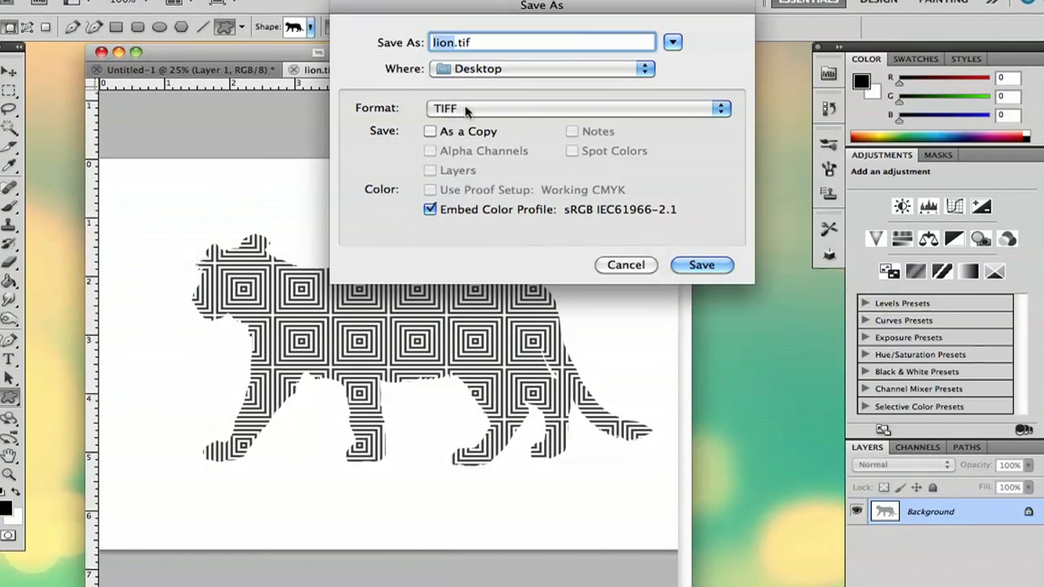
click(579, 108)
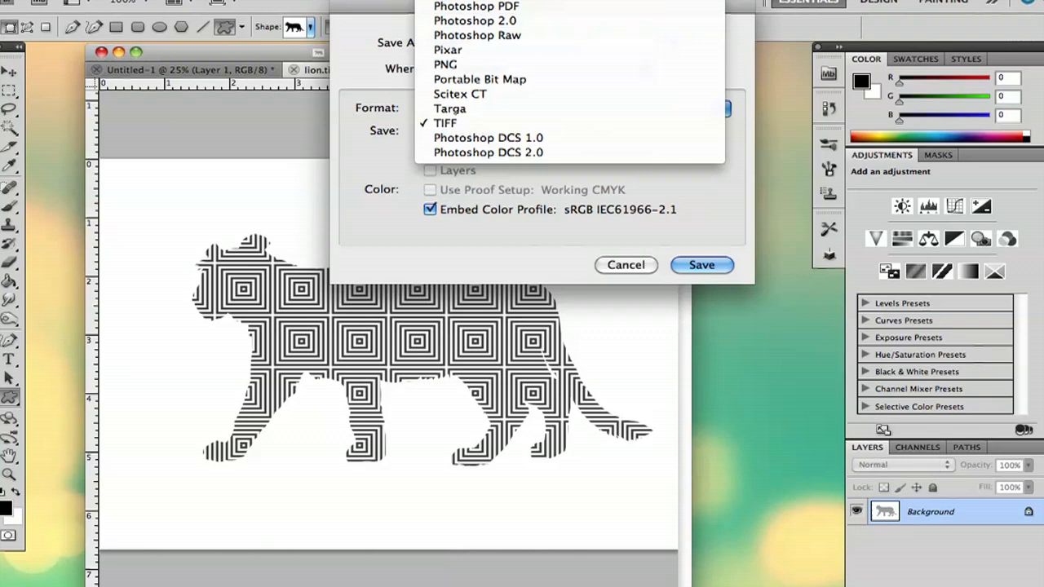
mouse_move(447, 84)
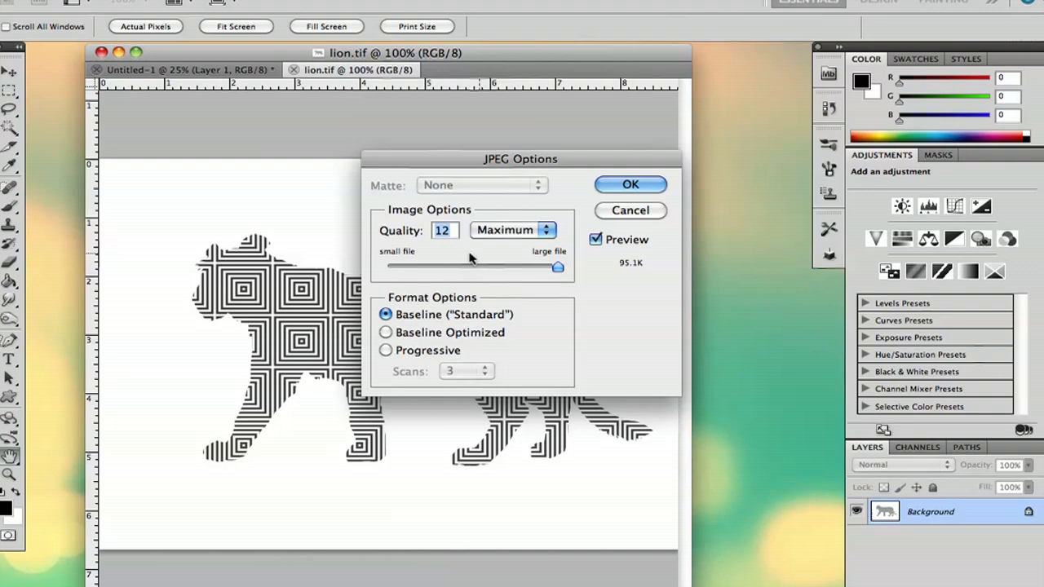
Set JPEG quality to 10 (Maximum) and confirm to save lion.jpg.
drag(558, 268, 470, 268)
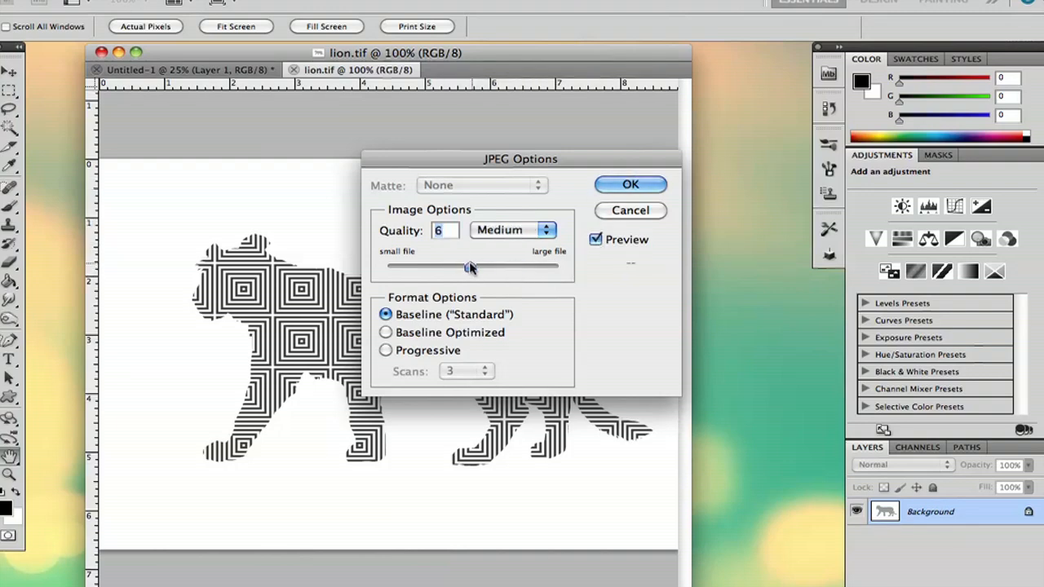
drag(470, 267, 518, 267)
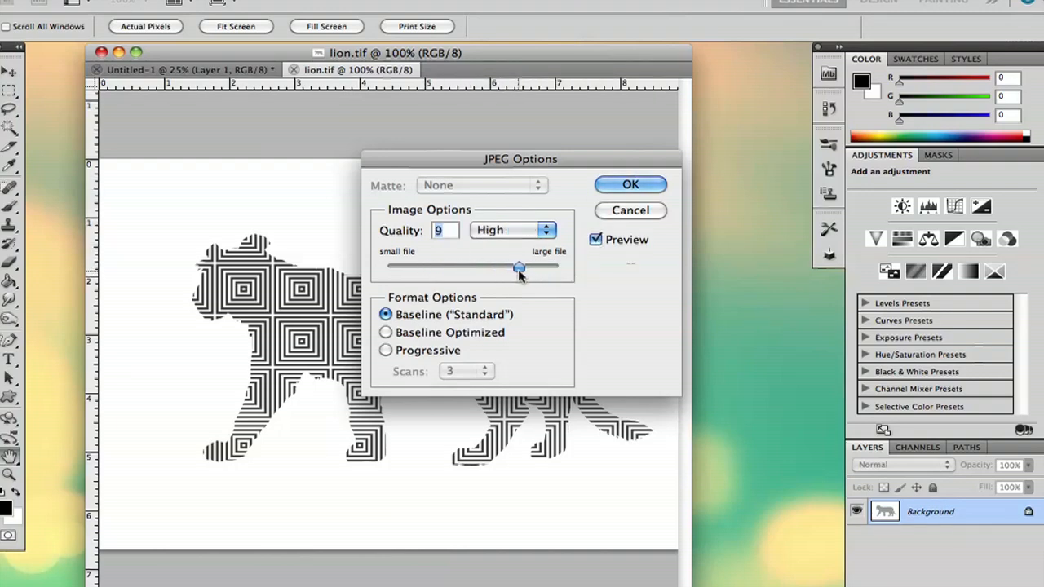
drag(519, 267, 525, 267)
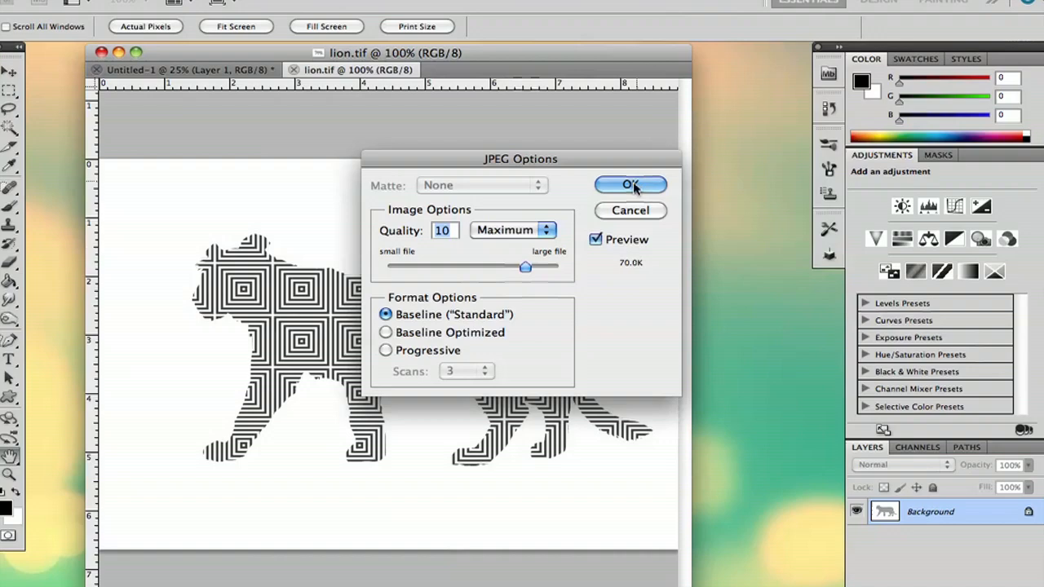
click(630, 185)
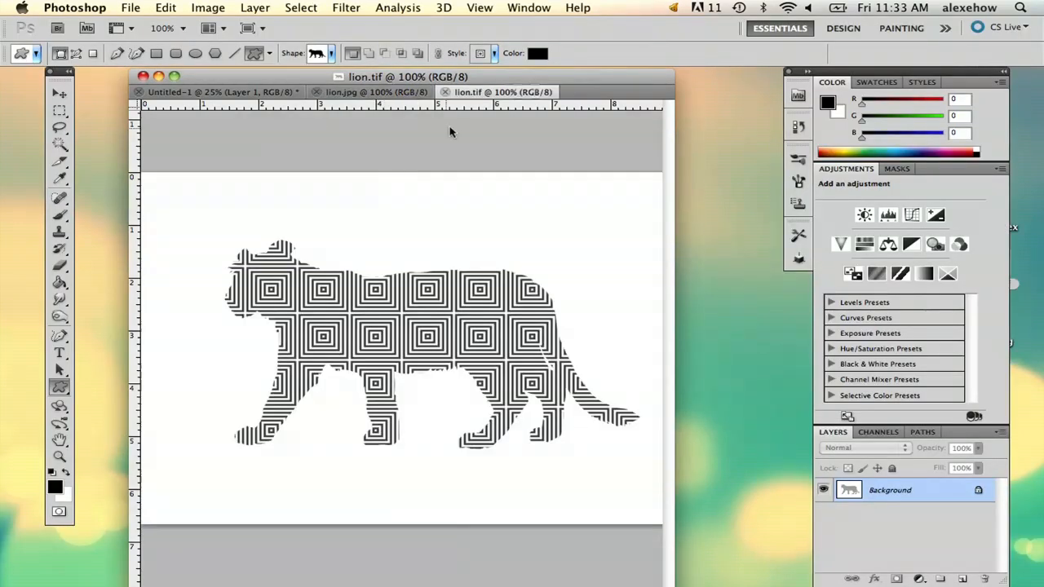
click(131, 7)
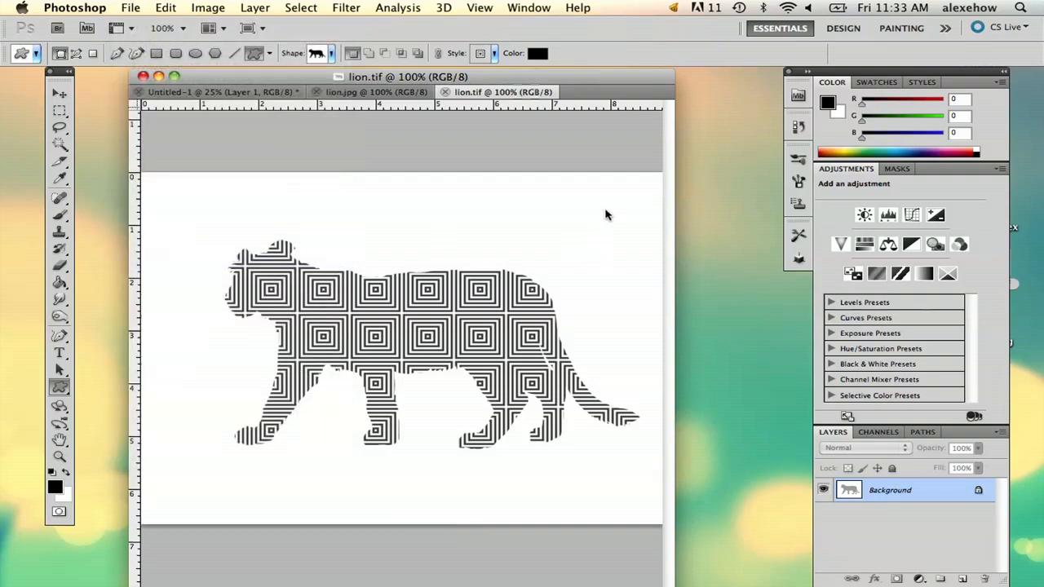
mouse_move(610, 202)
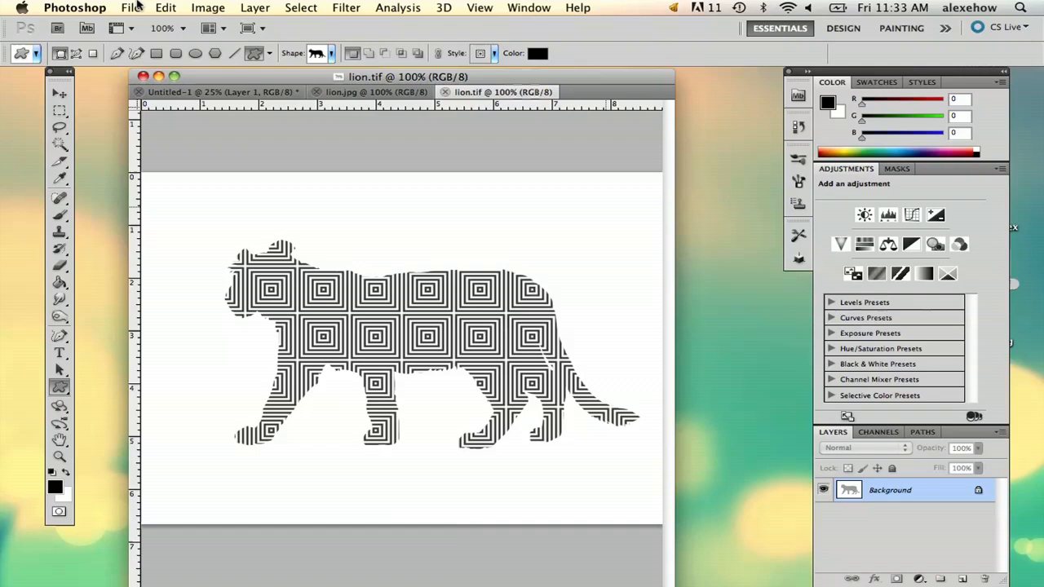
mouse_move(514, 142)
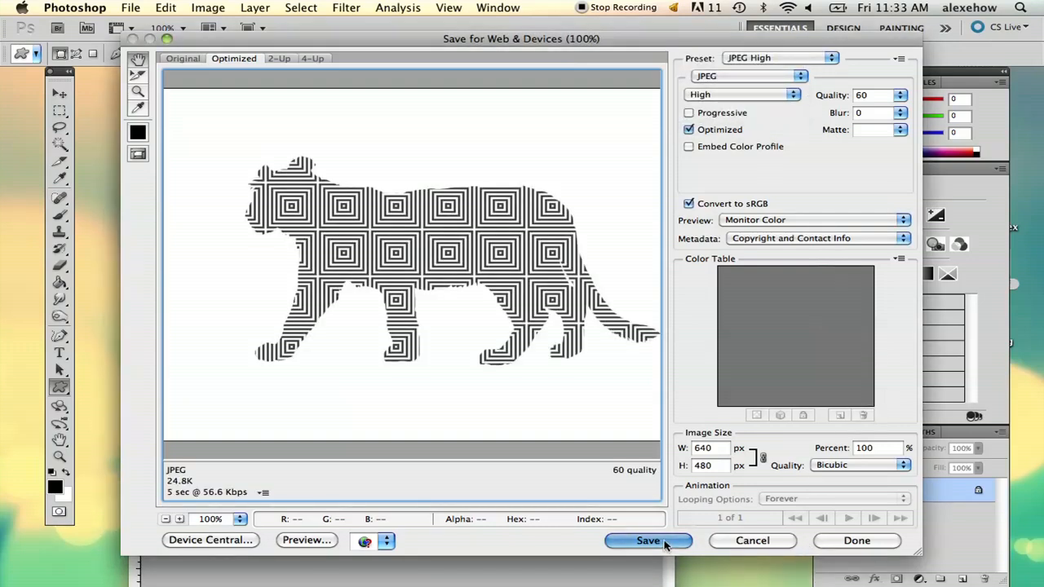
Save the quality-60 web JPEG as lion.jpg on the Desktop, replacing the old file.
click(648, 539)
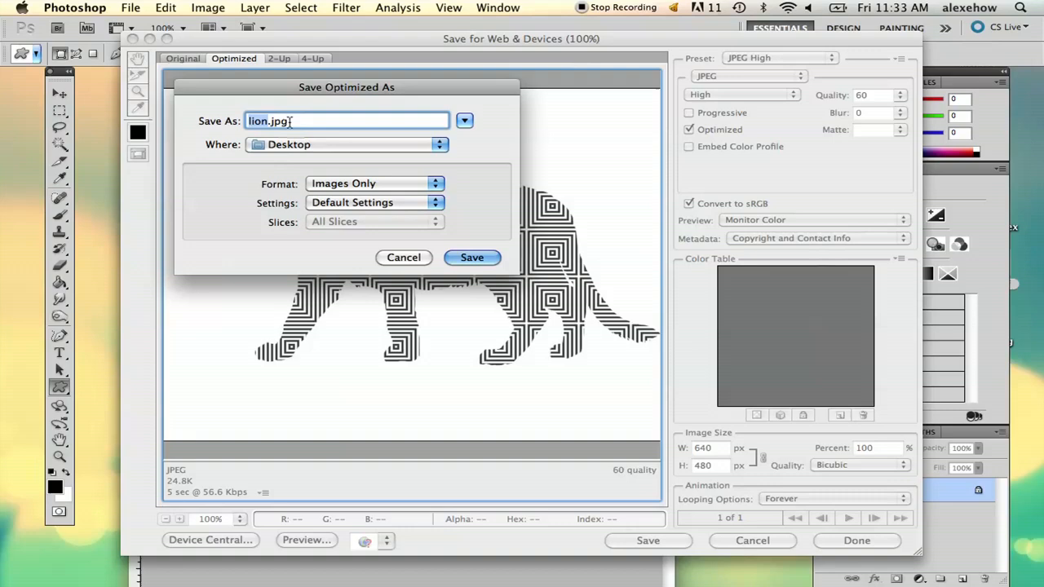
click(471, 258)
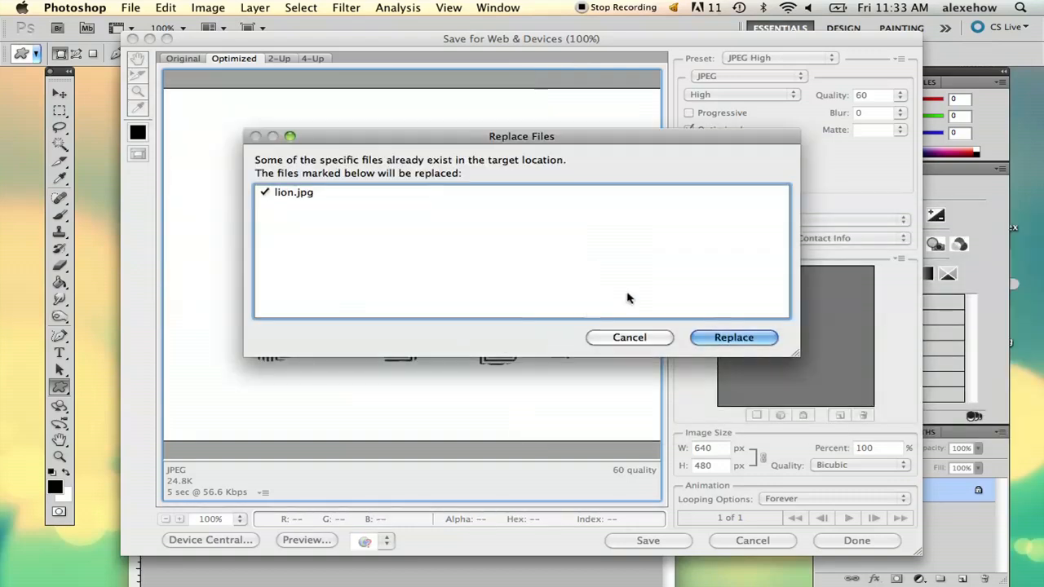